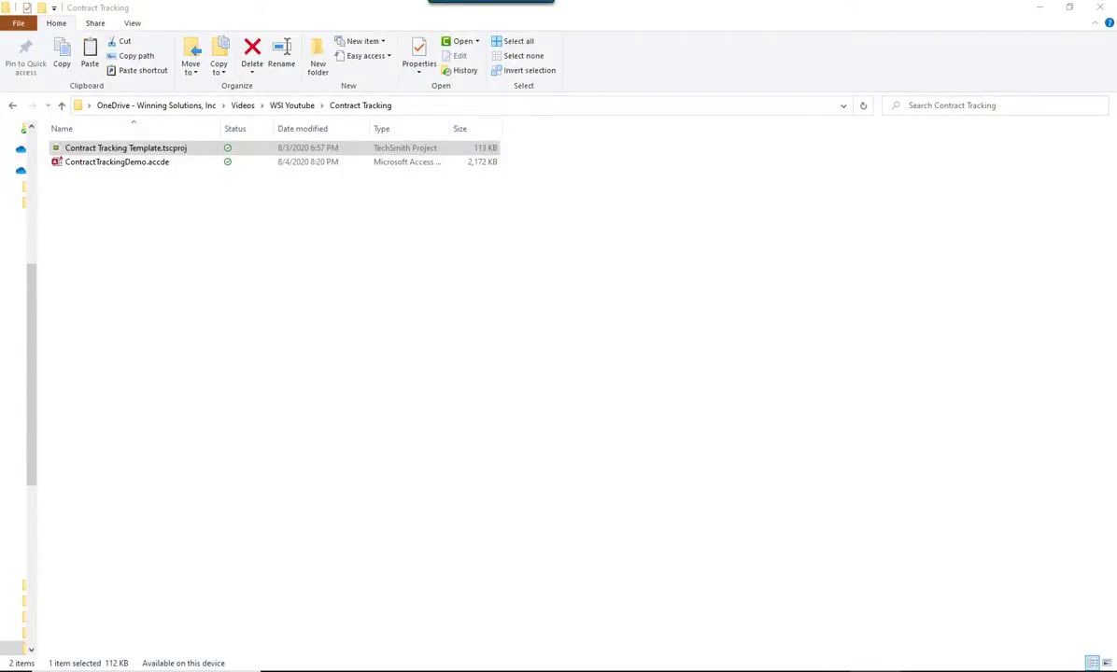
mouse_move(652, 217)
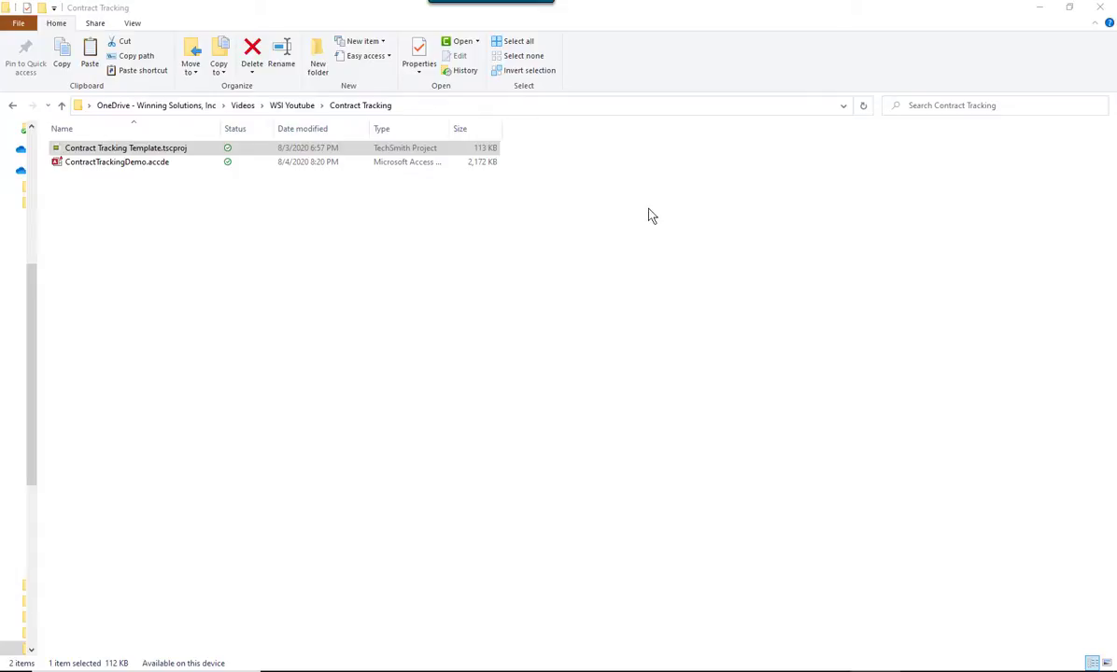
mouse_move(709, 211)
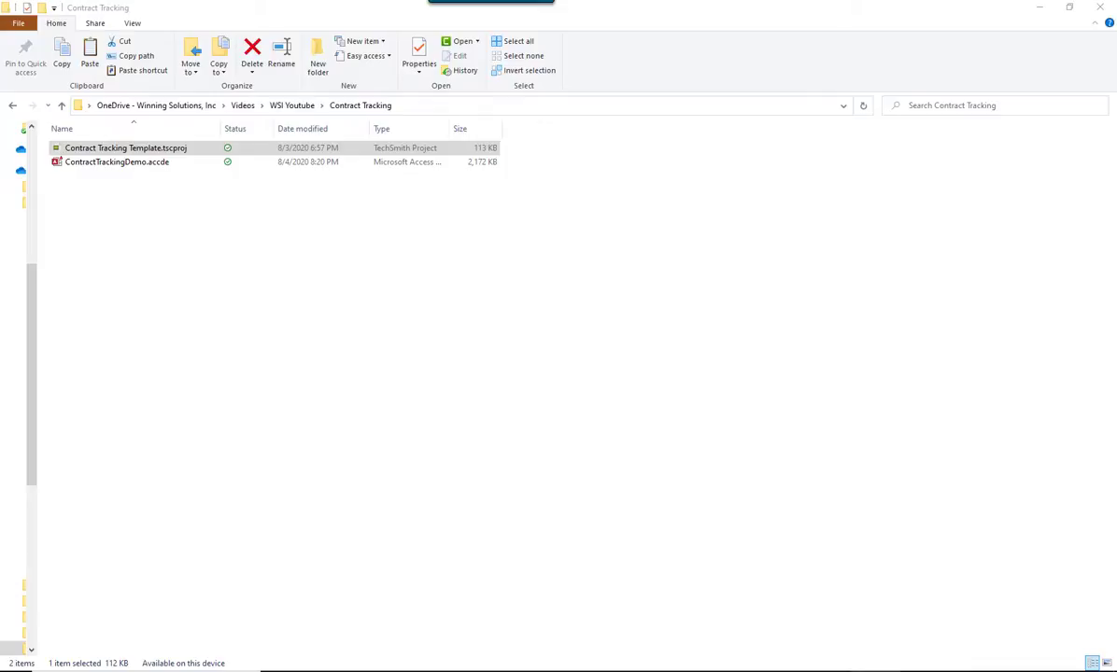
mouse_move(112, 196)
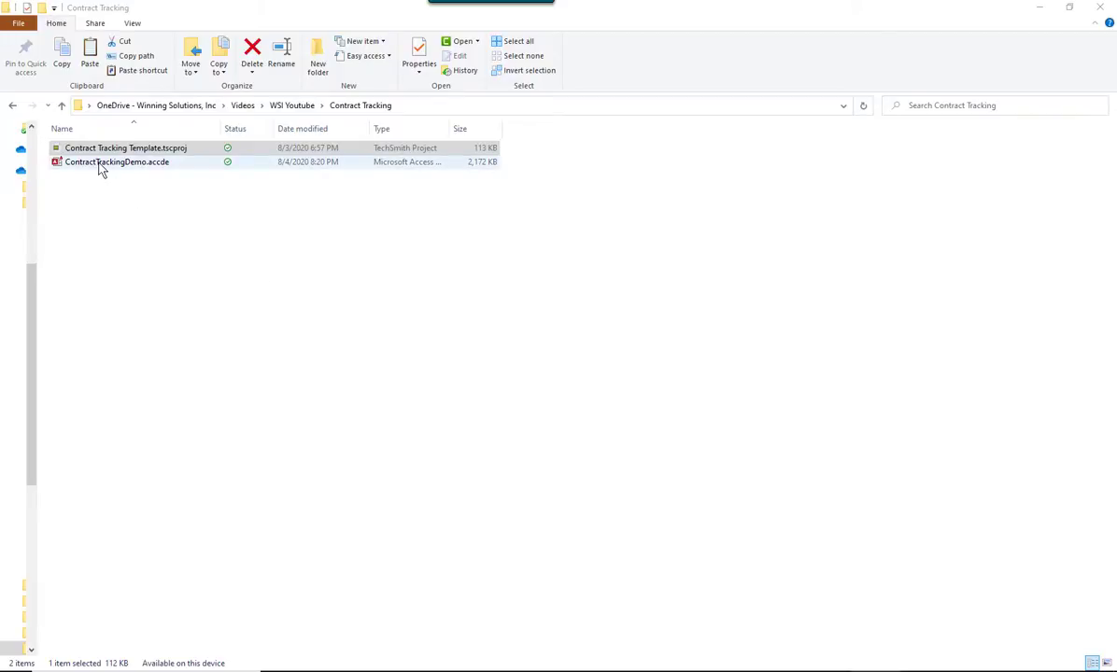
- Open ContractTrackingDemo.accde and proceed past the Access security notice to the Main Menu
double_click(118, 161)
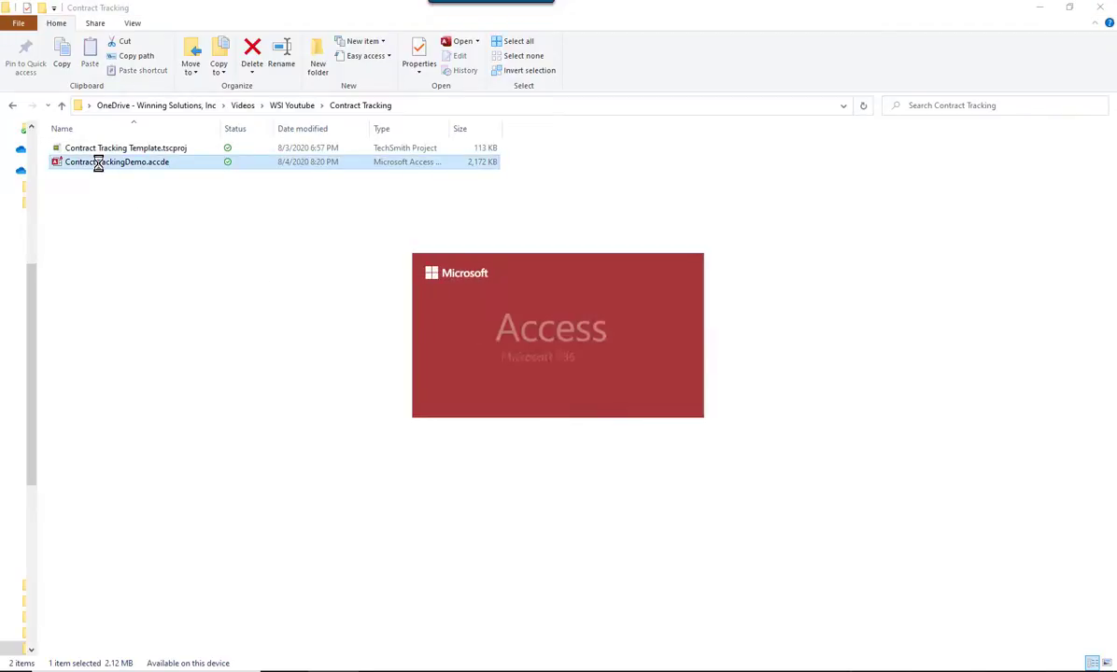
double_click(117, 160)
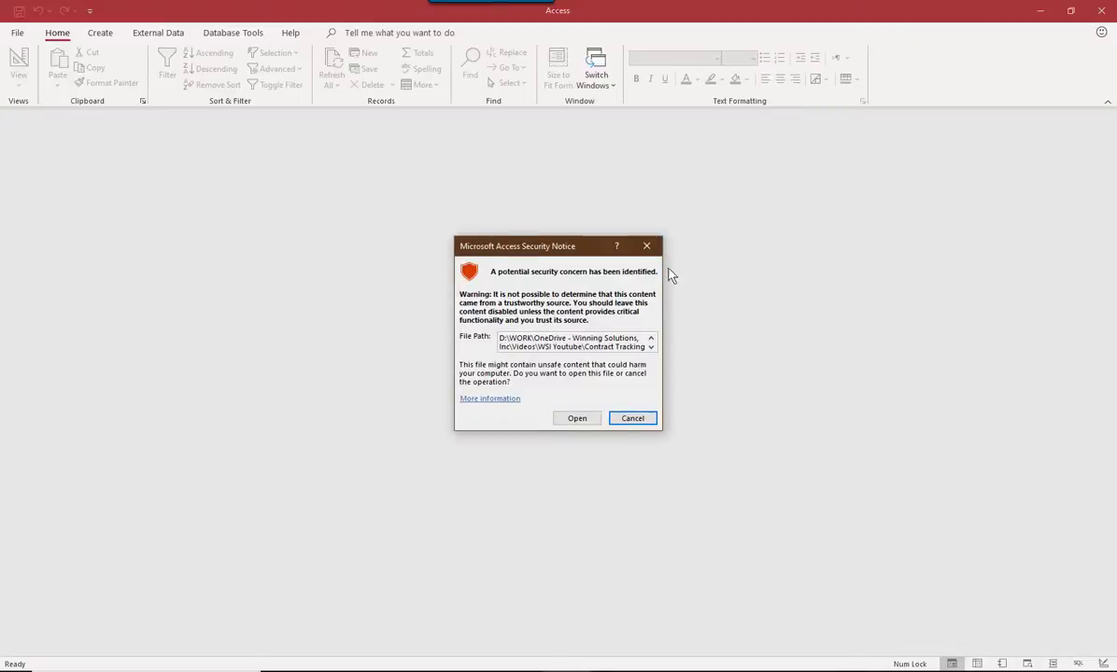
mouse_move(501, 231)
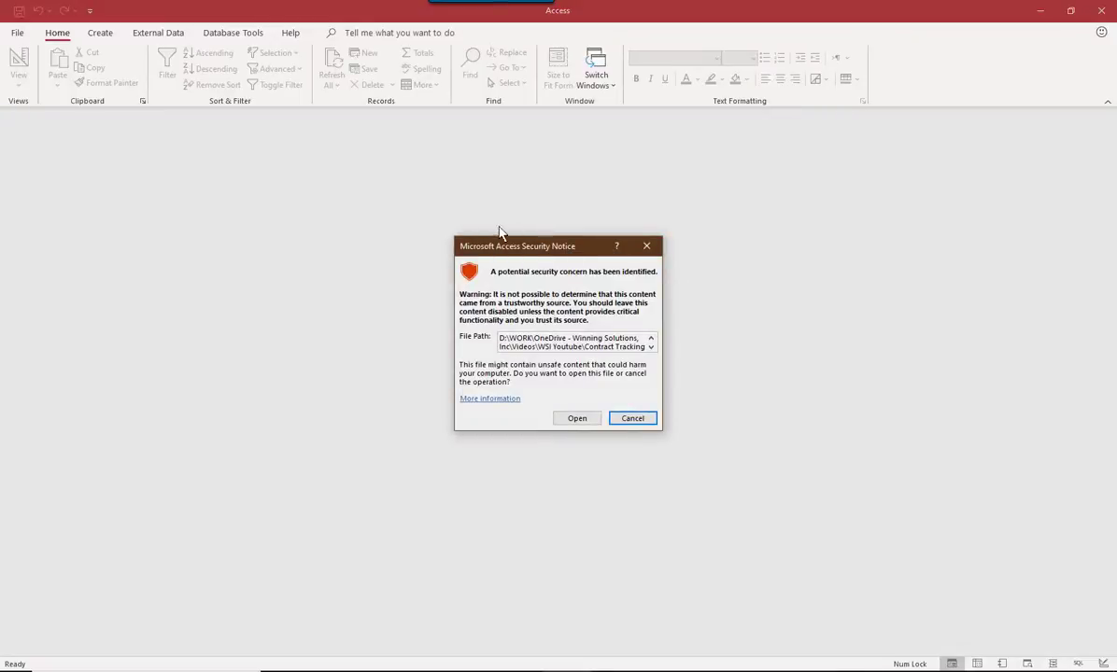
mouse_move(867, 497)
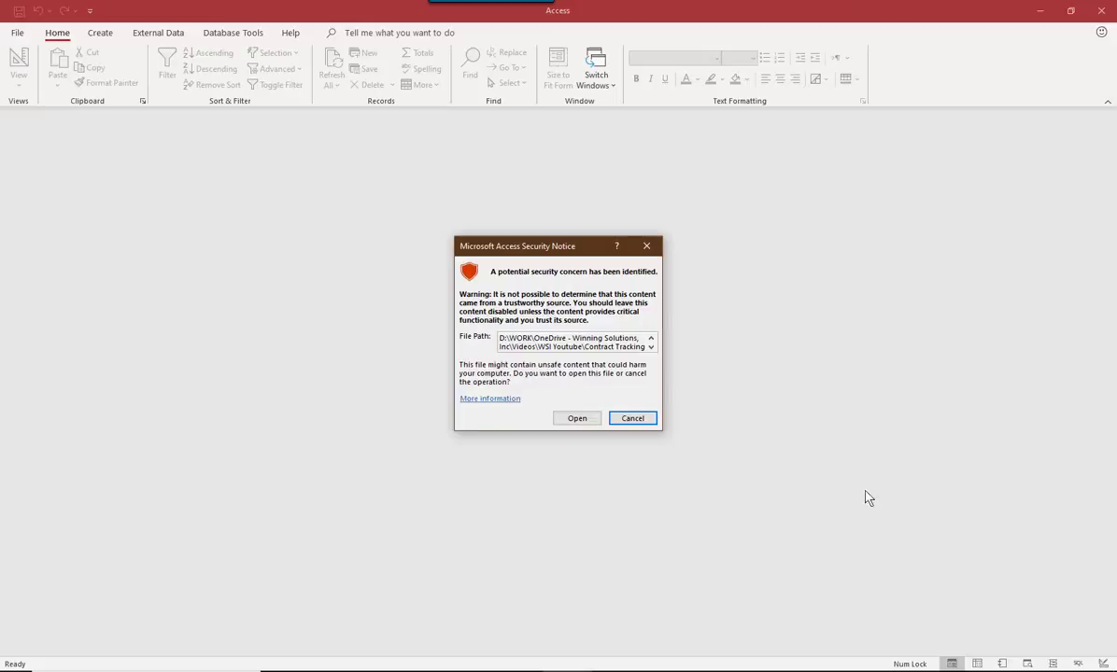
drag(517, 247, 530, 209)
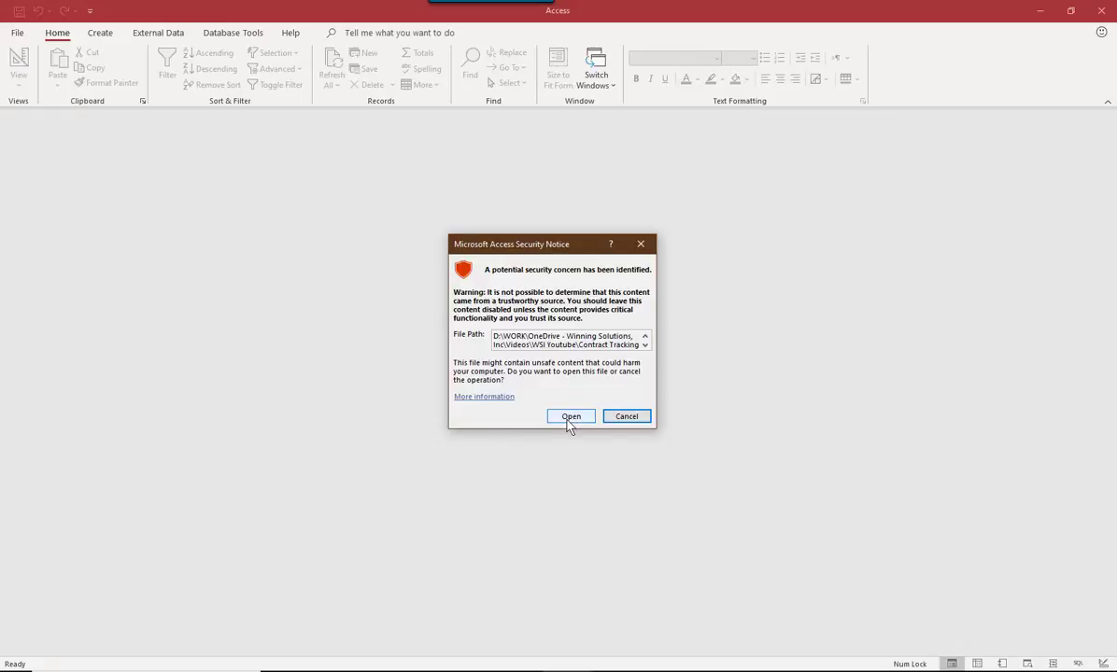
click(572, 414)
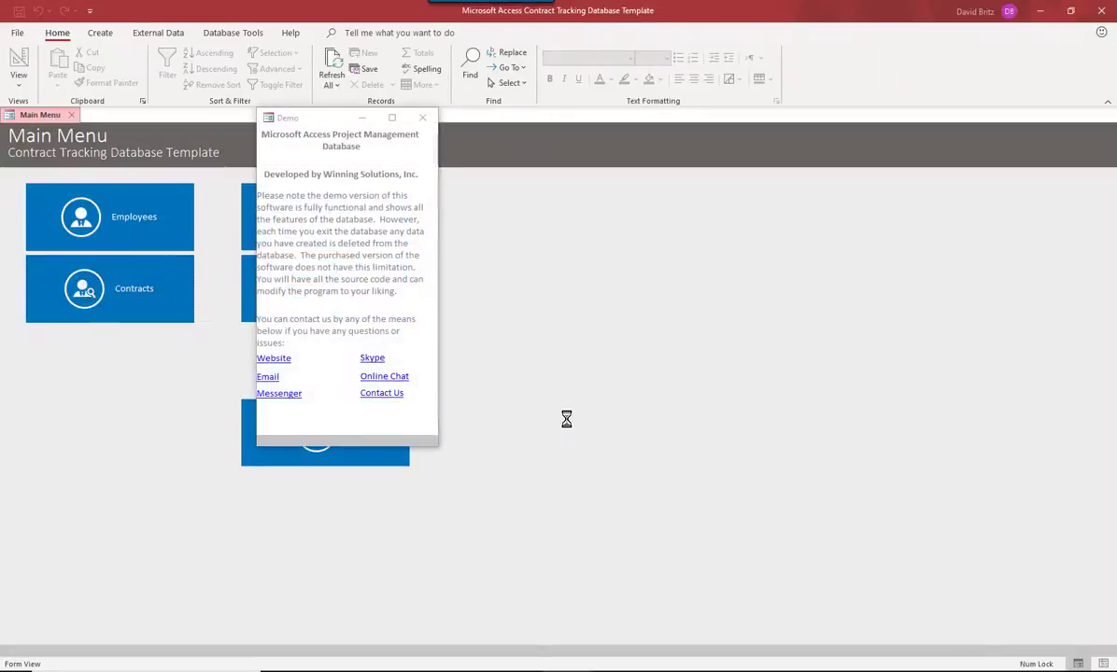
mouse_move(422, 118)
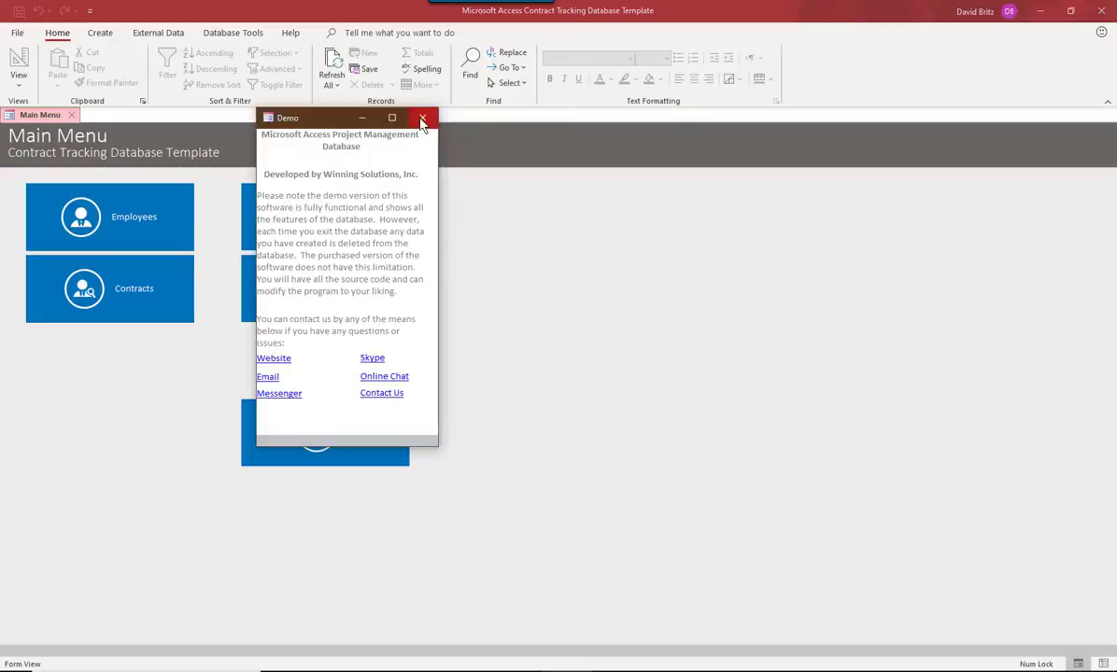
- Dismiss the demo notice, review the Priority and Status lists in Maintain Lists, then save and close
click(423, 118)
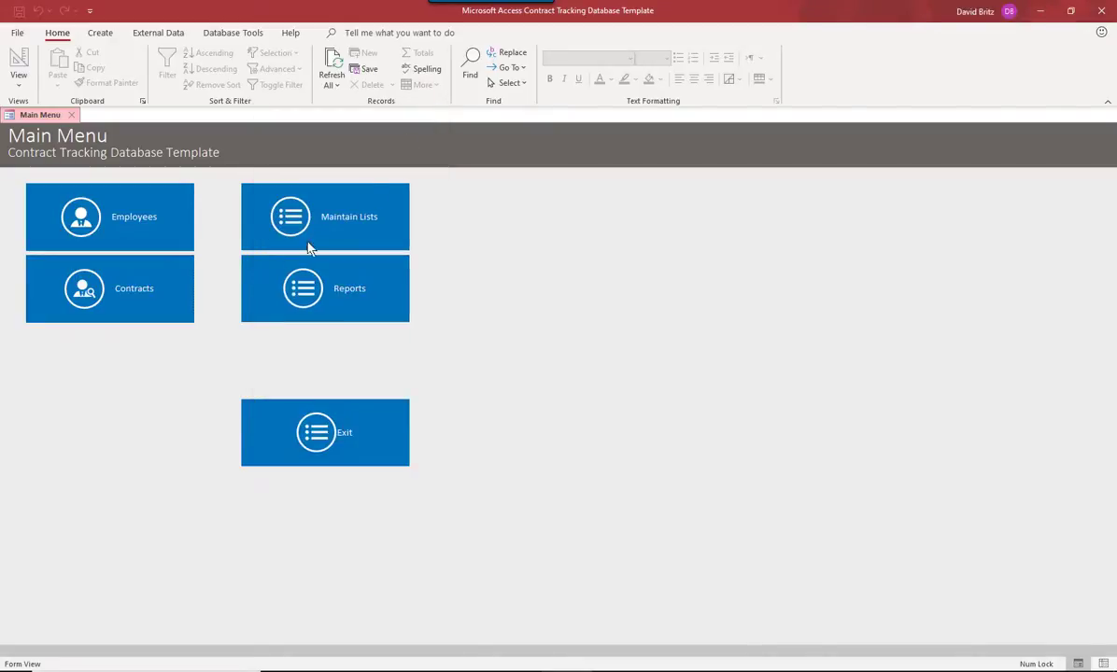
mouse_move(347, 239)
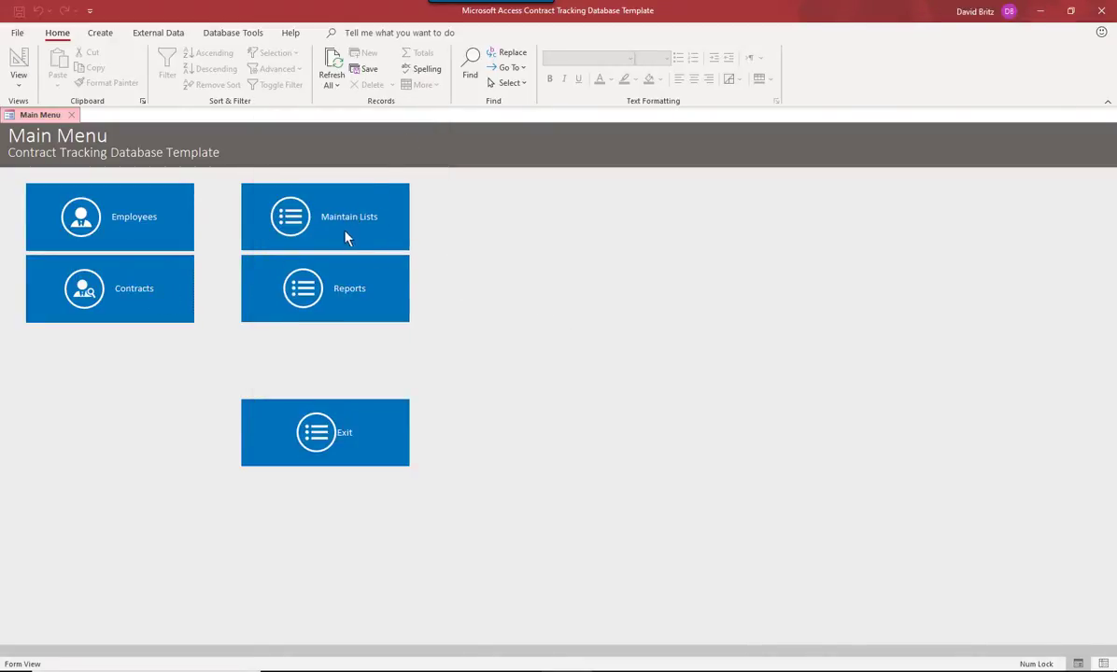
mouse_move(309, 241)
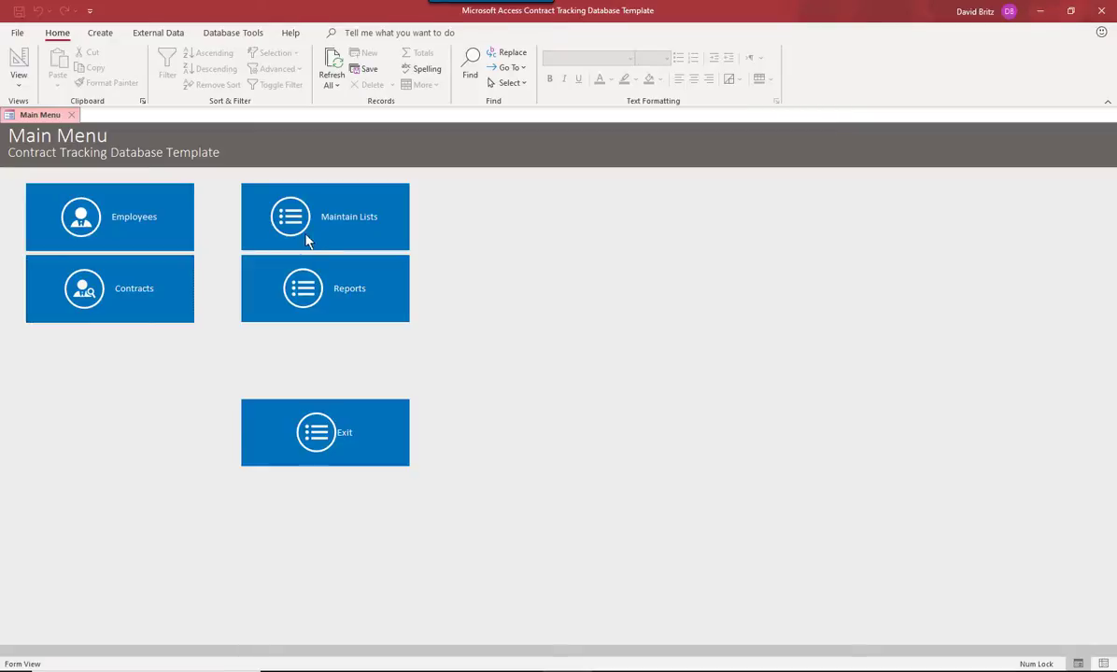
click(325, 217)
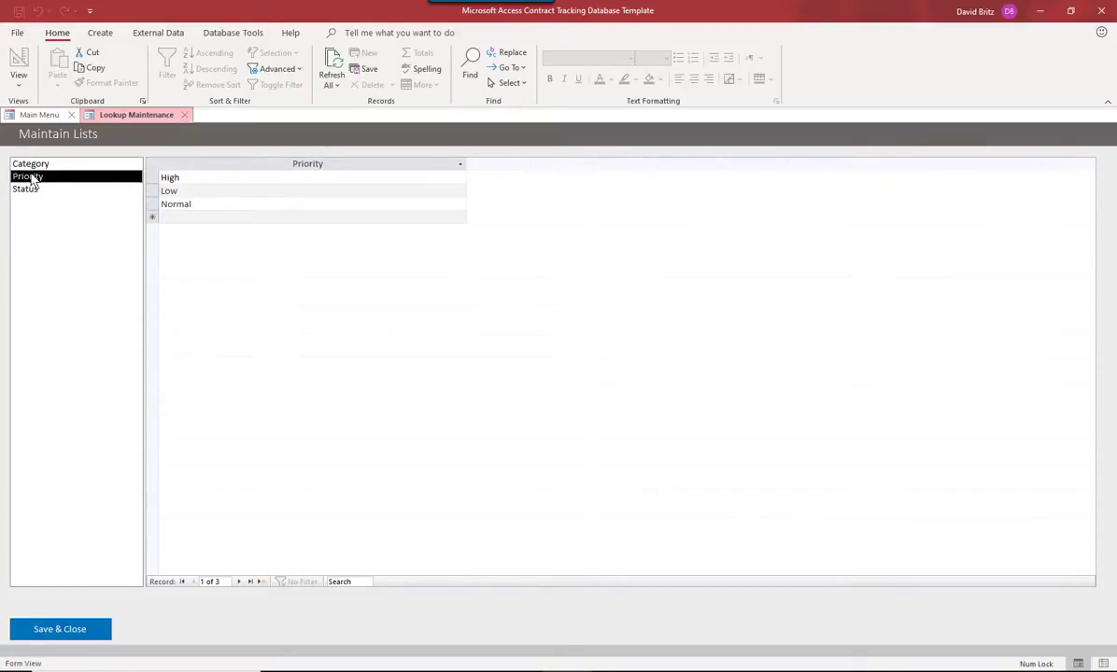
click(26, 188)
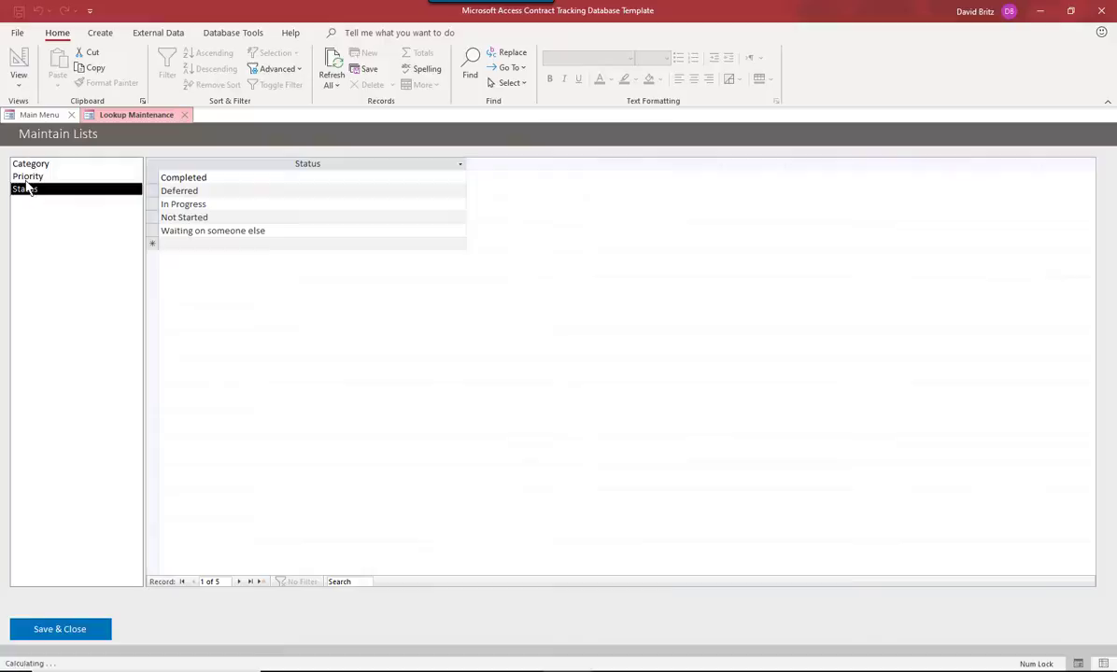
click(30, 164)
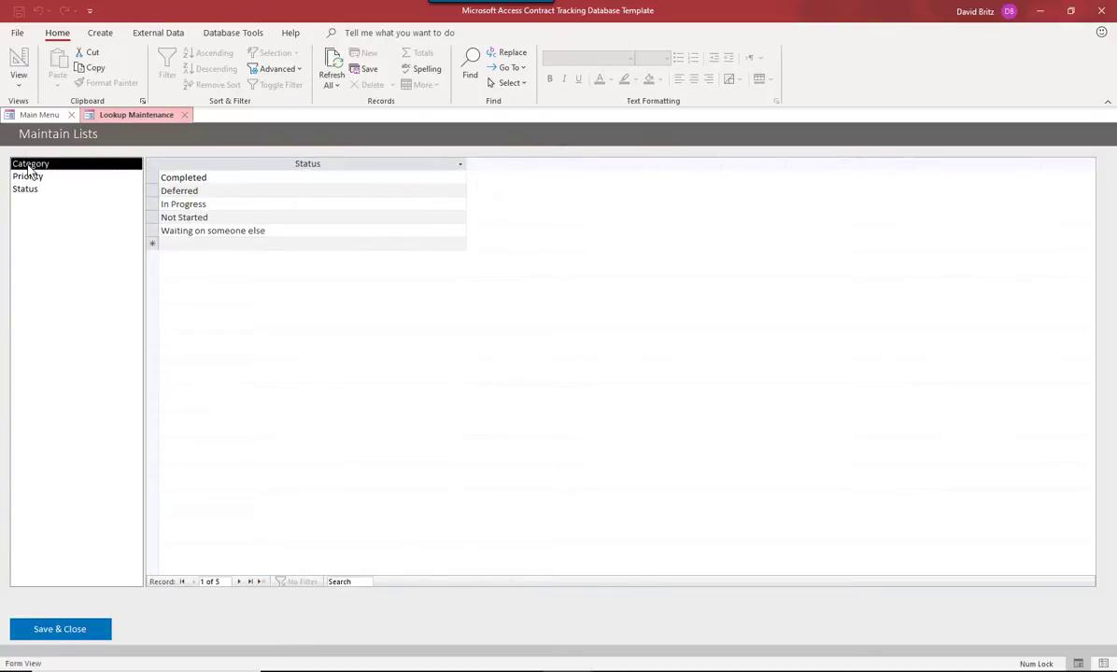
click(30, 164)
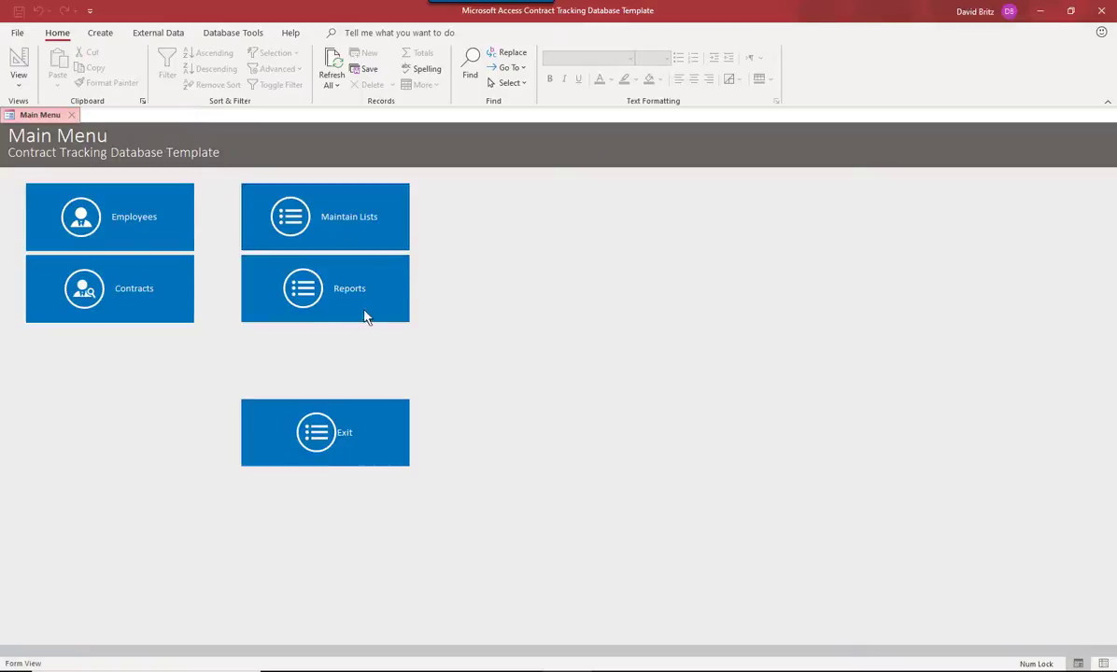
mouse_move(108, 227)
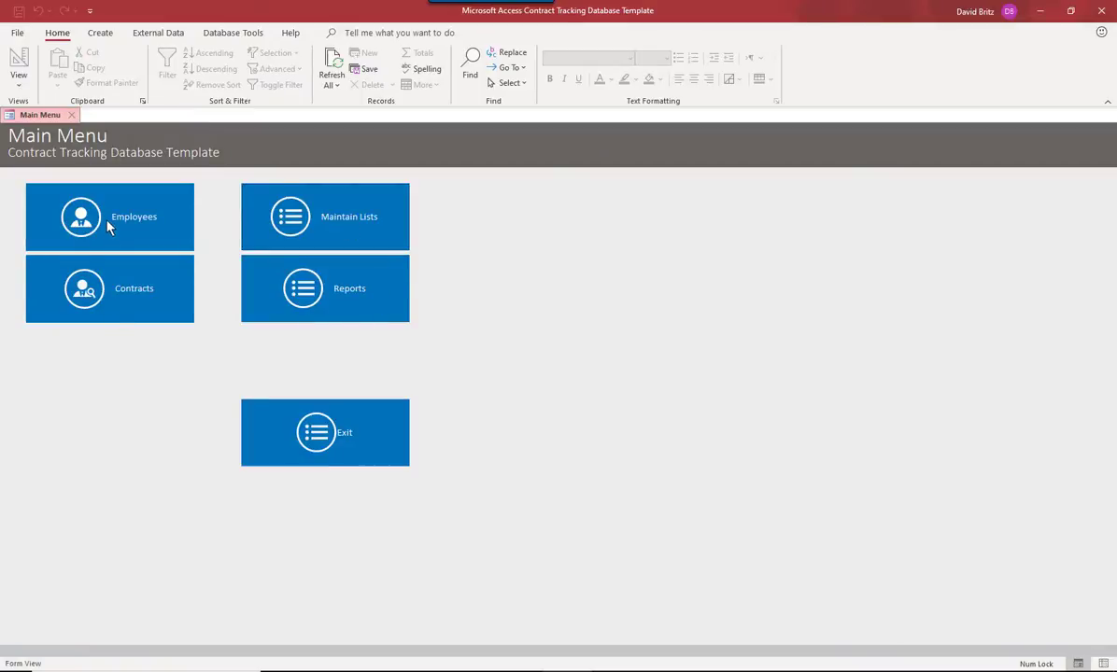
- Add employee Joe Smith, company Microsoft, job title Programmer, then save and start a new record
click(109, 217)
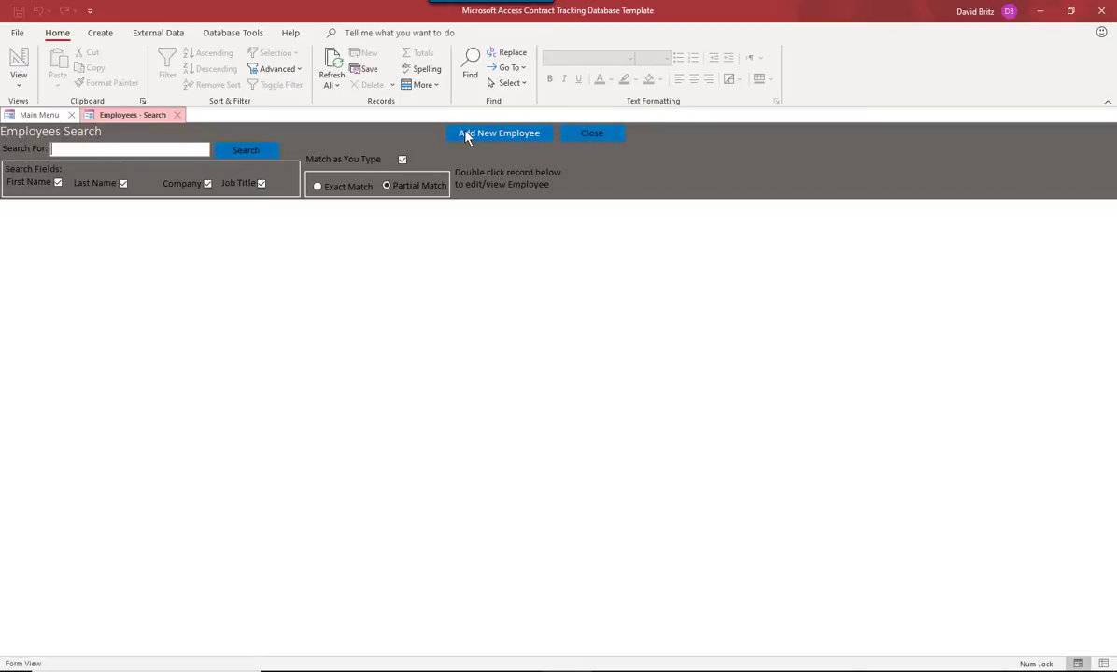
click(499, 132)
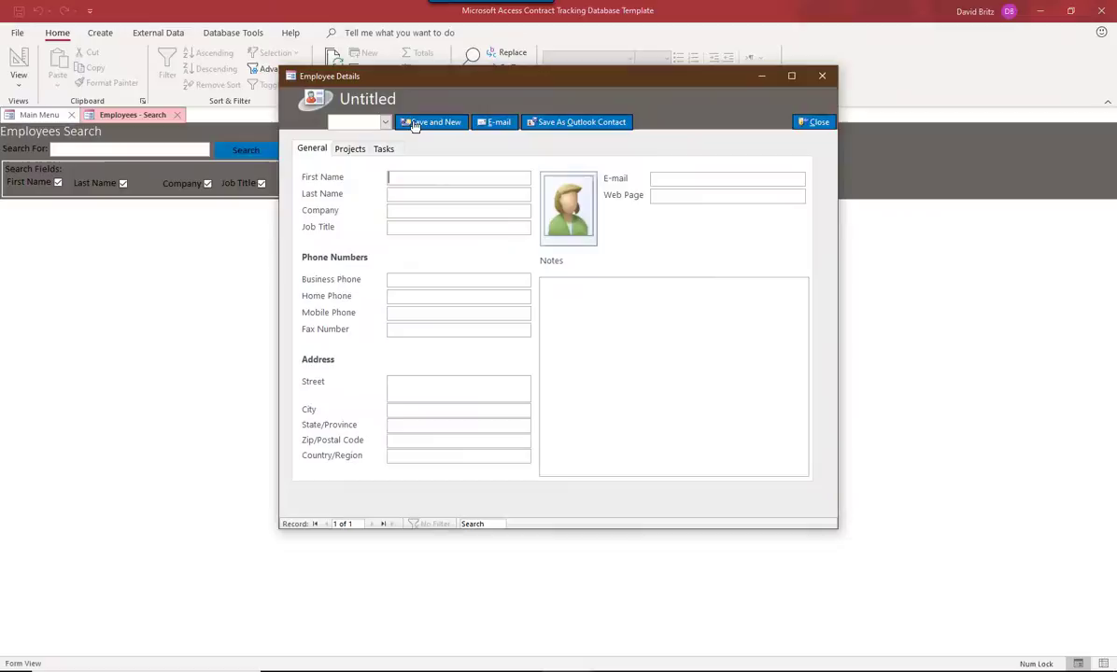
mouse_move(596, 212)
text(Joe)
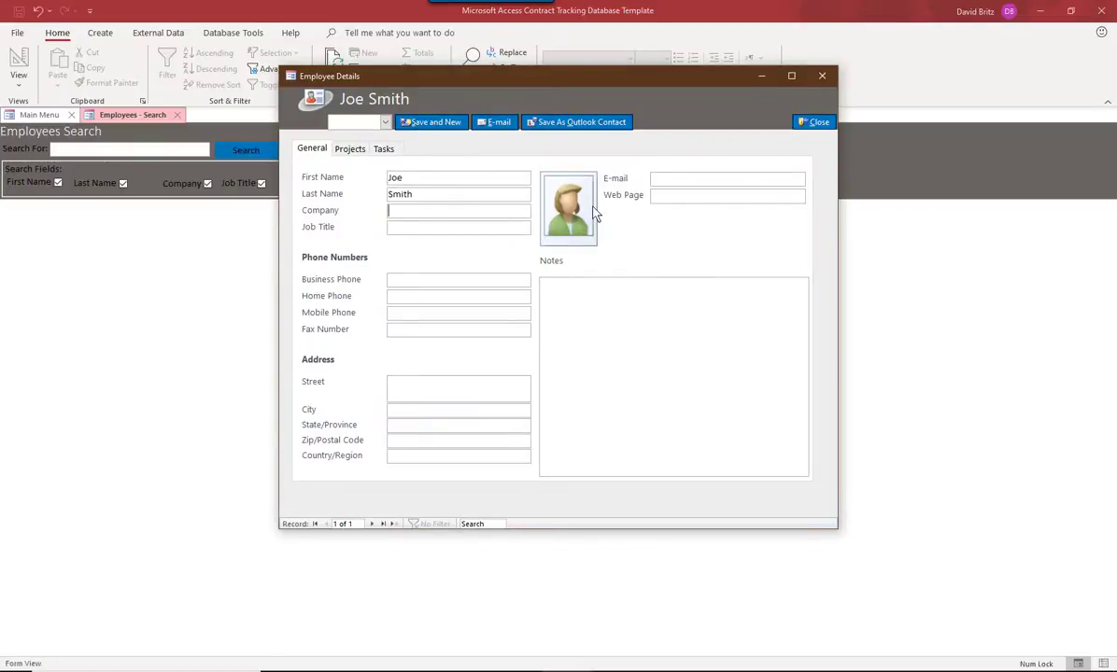
text(Microsoft)
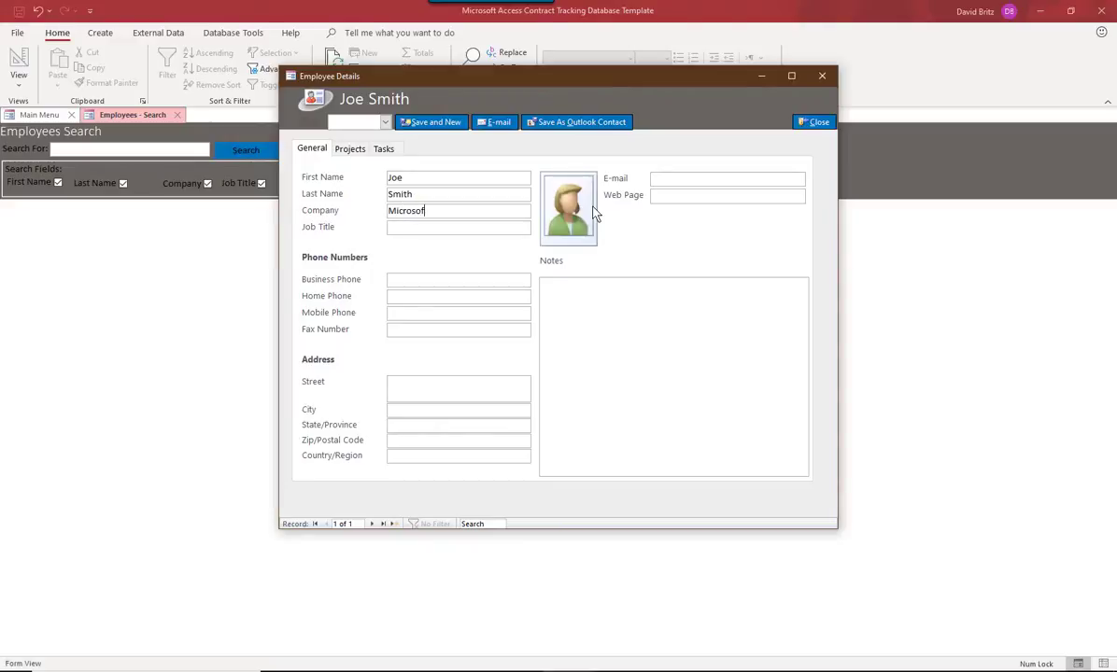
text(Programmer)
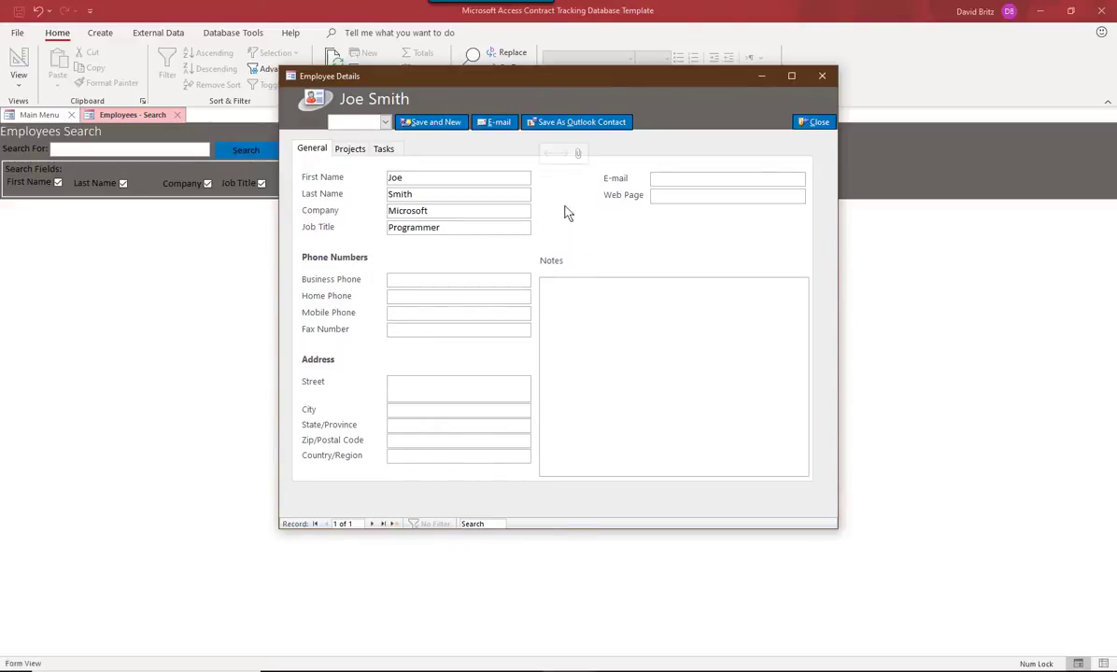
click(577, 153)
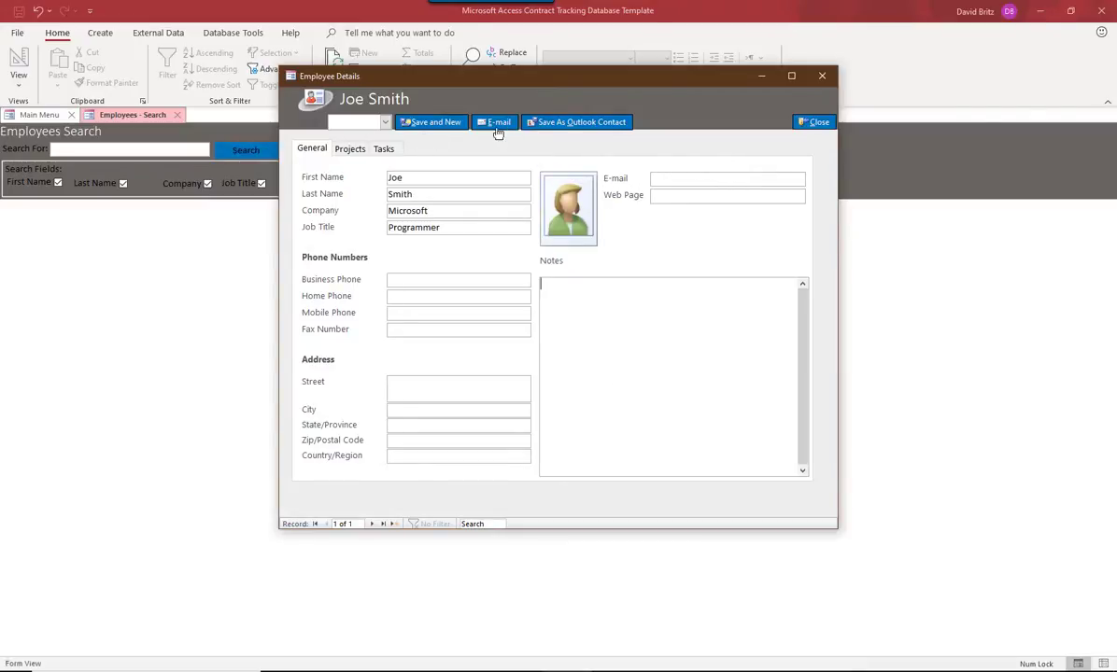
mouse_move(609, 140)
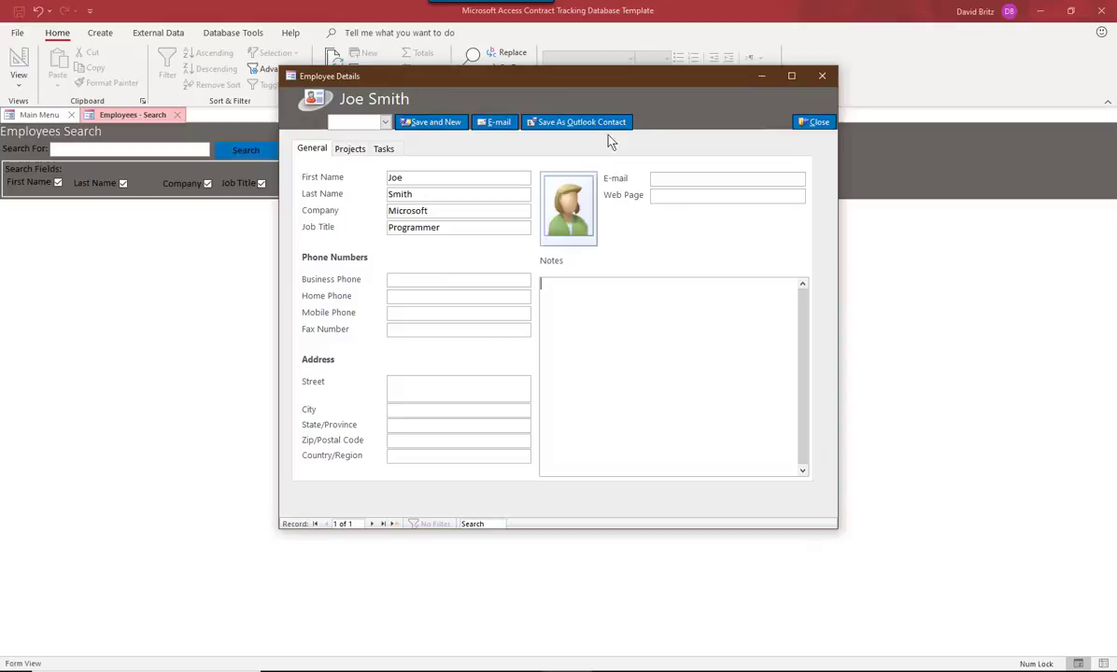
click(430, 121)
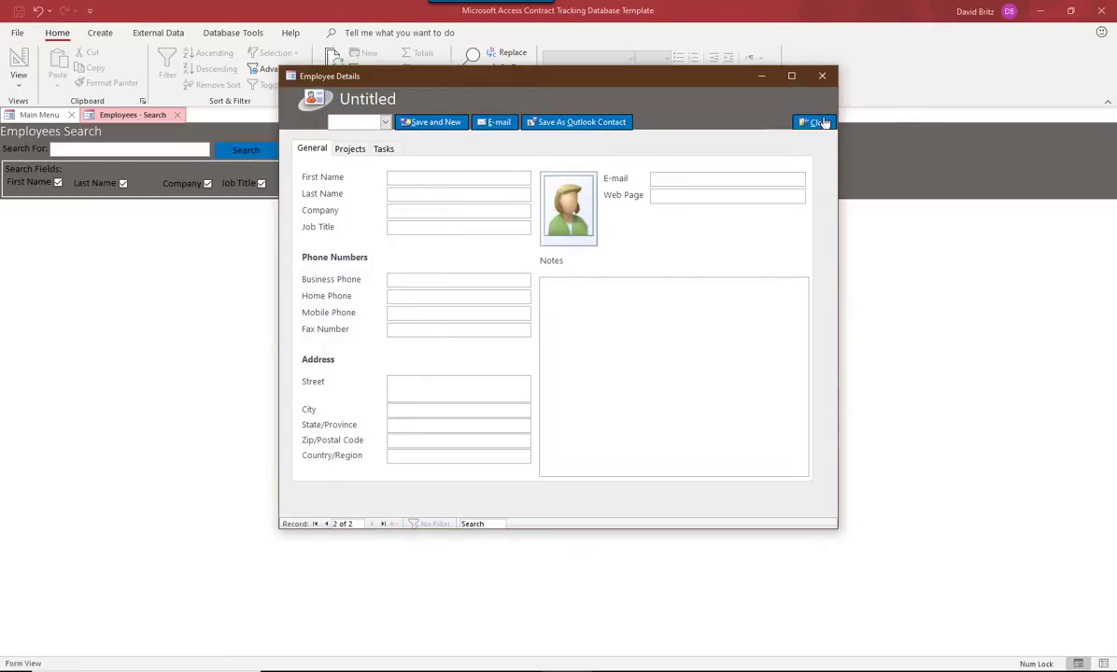
- Close Employee Details, list all employees showing Joe Smith among three, and return to Main Menu
click(815, 121)
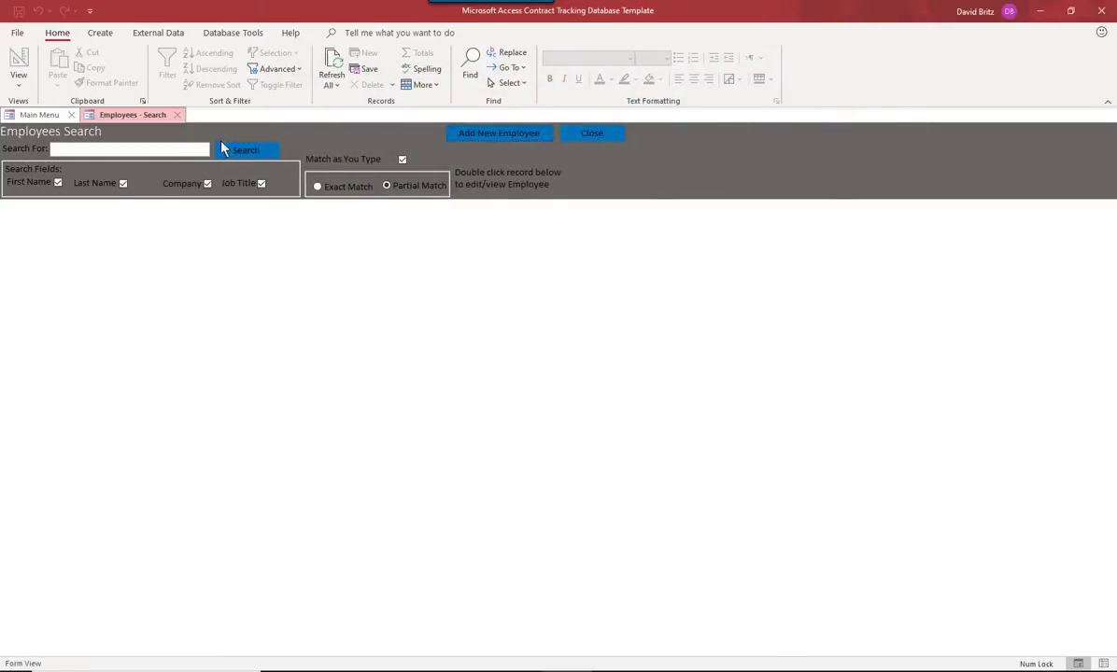
click(247, 149)
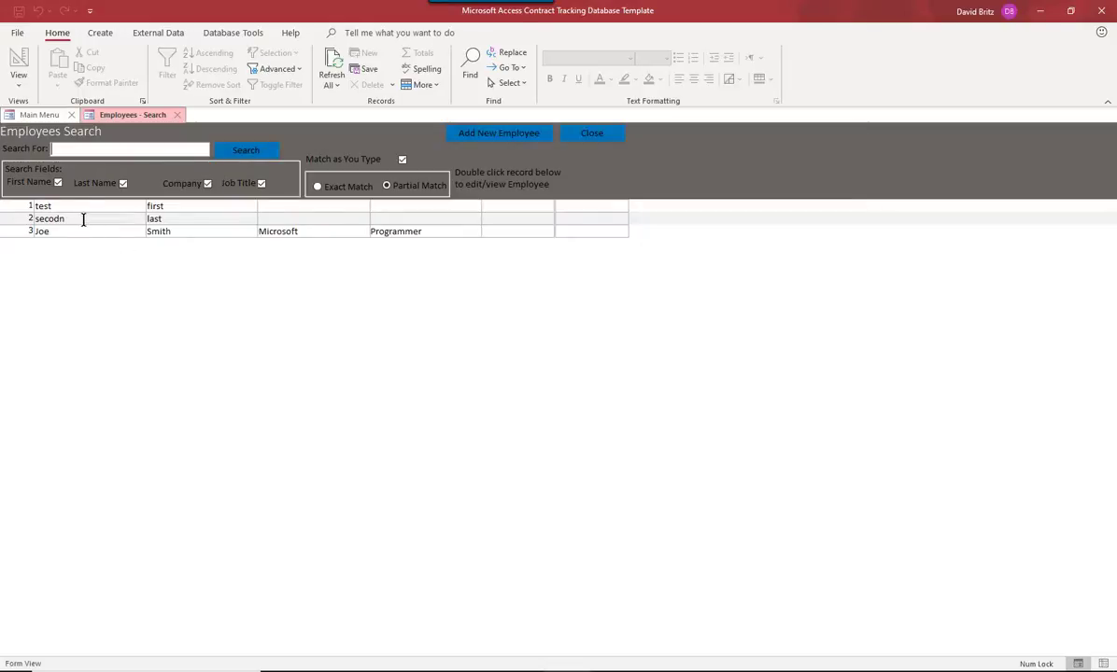
mouse_move(68, 231)
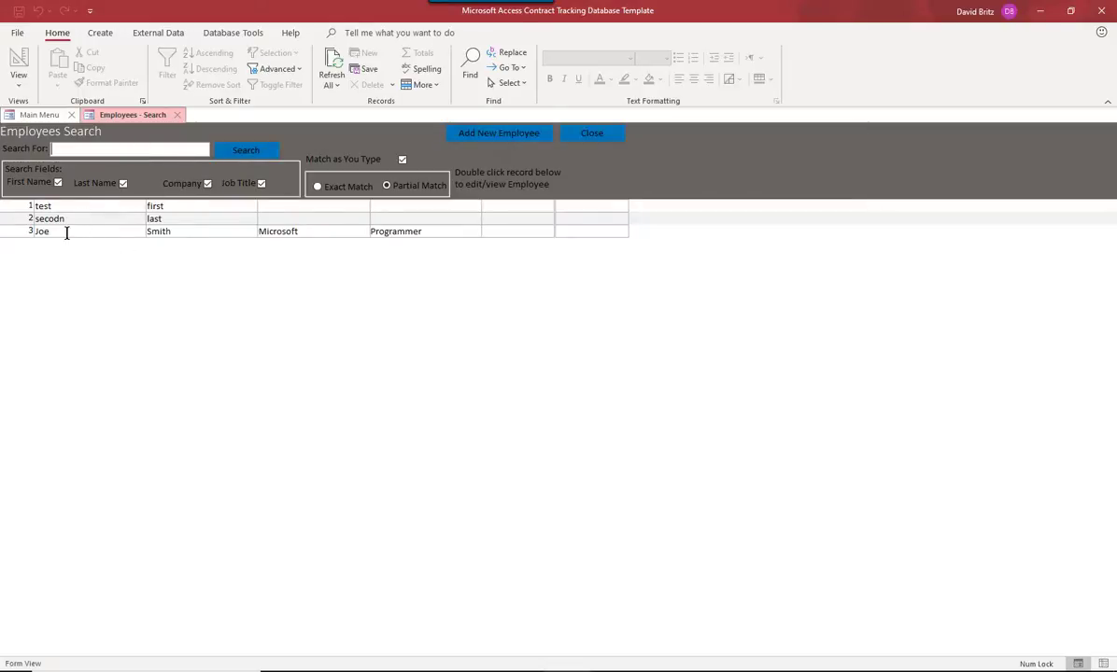
double_click(41, 231)
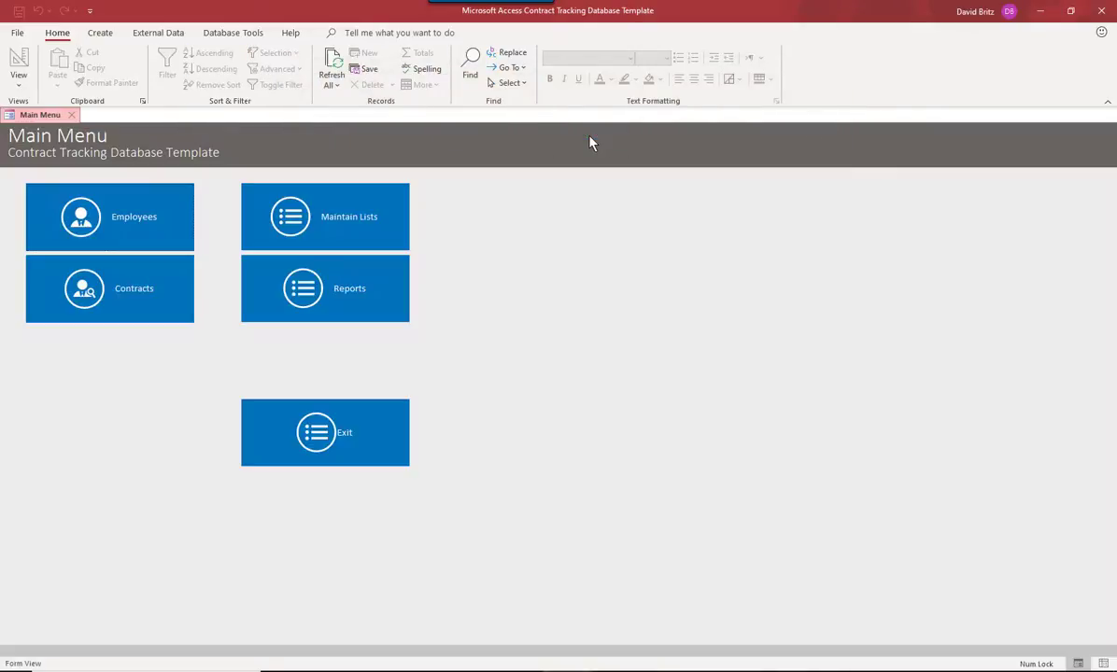
mouse_move(49, 164)
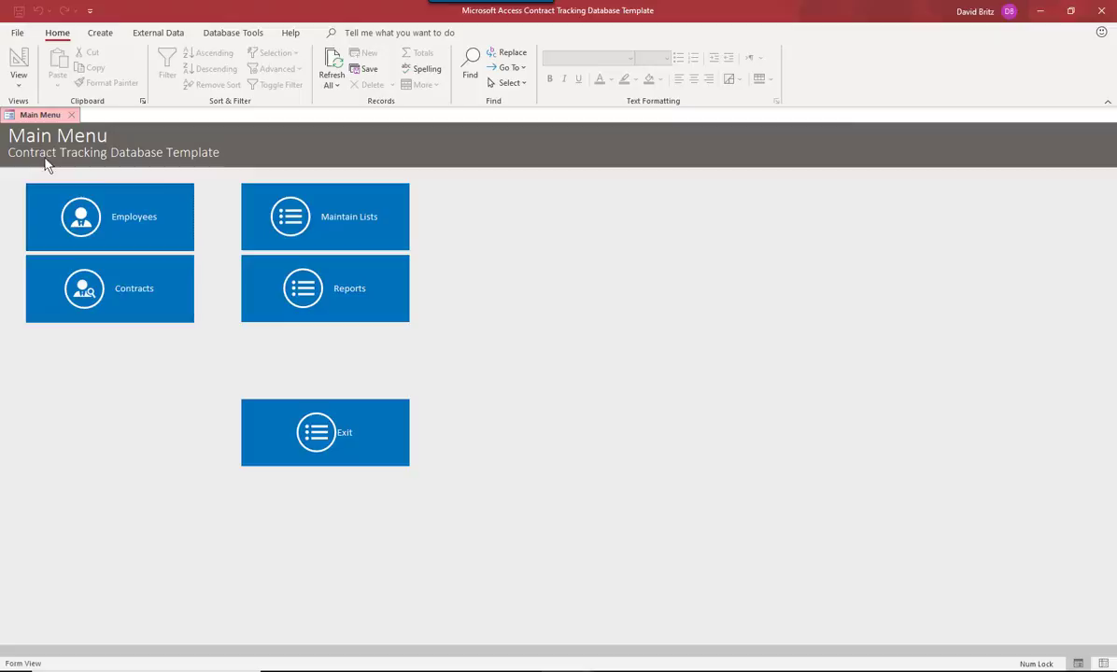
- Start a contract named 'New Contract' from Contracts Search with Joe Smith as owner
click(109, 287)
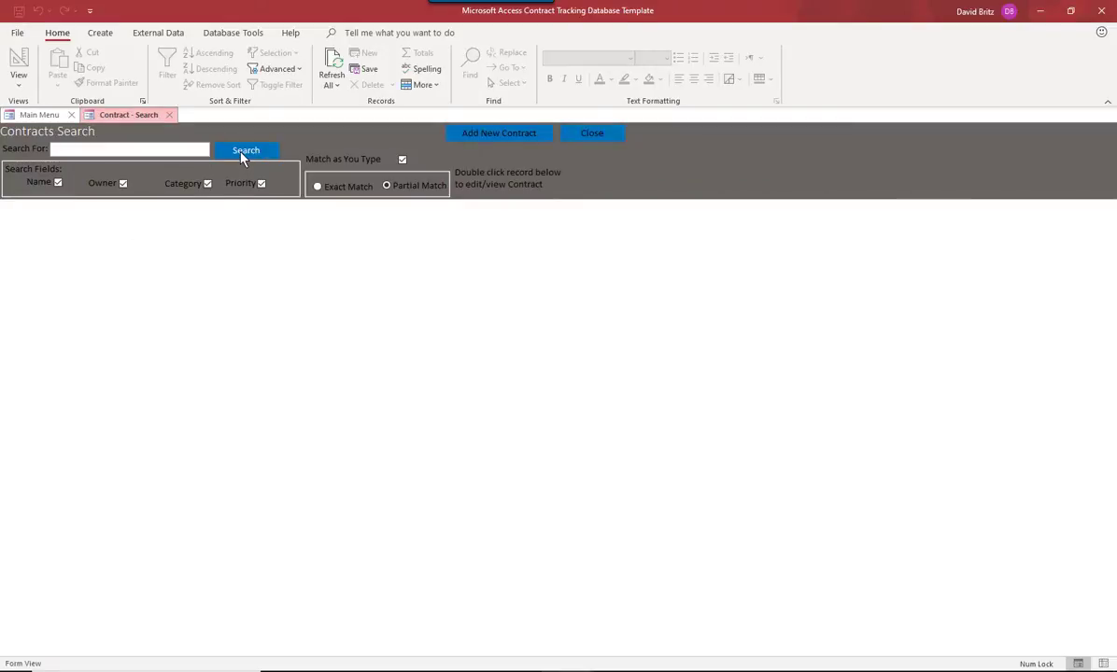
mouse_move(505, 132)
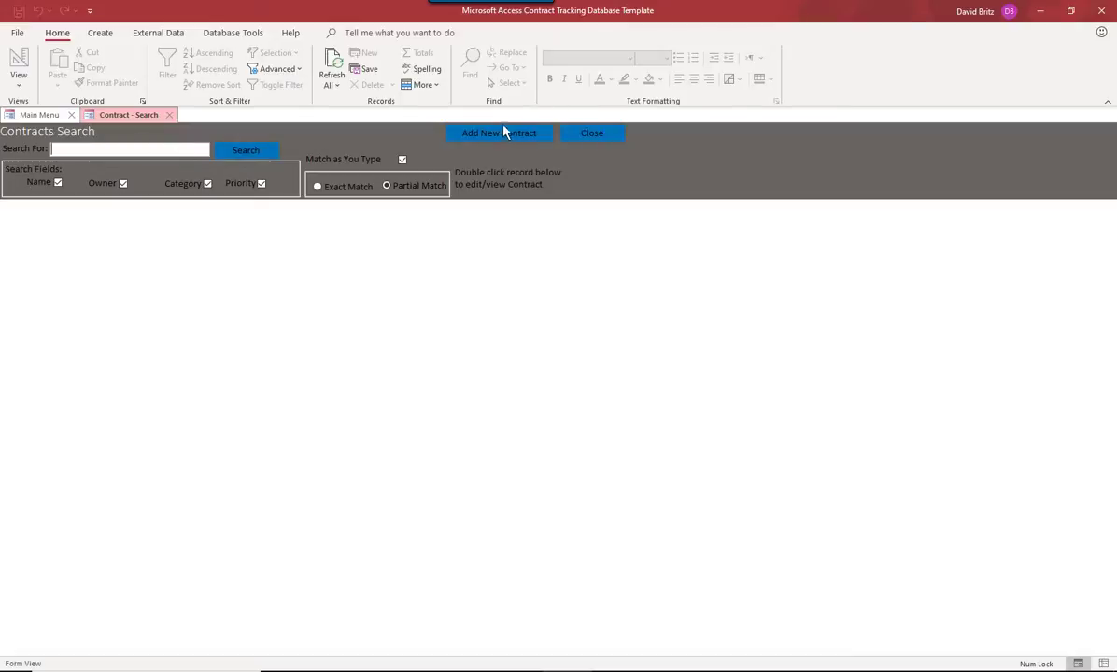
click(499, 132)
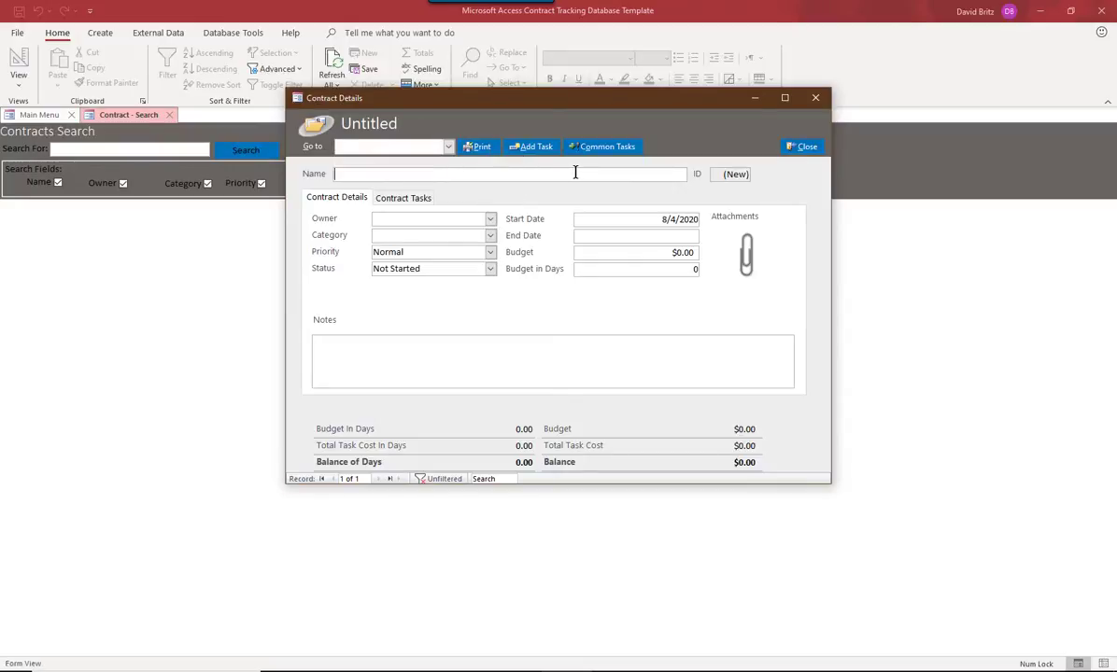
text(New Contract)
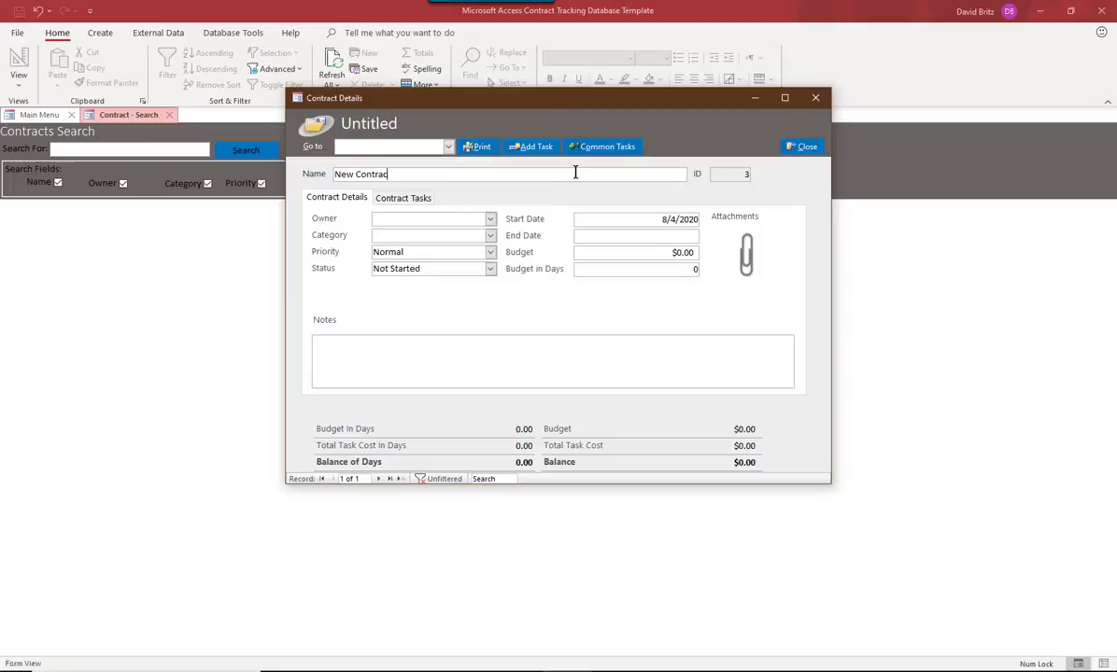
click(490, 218)
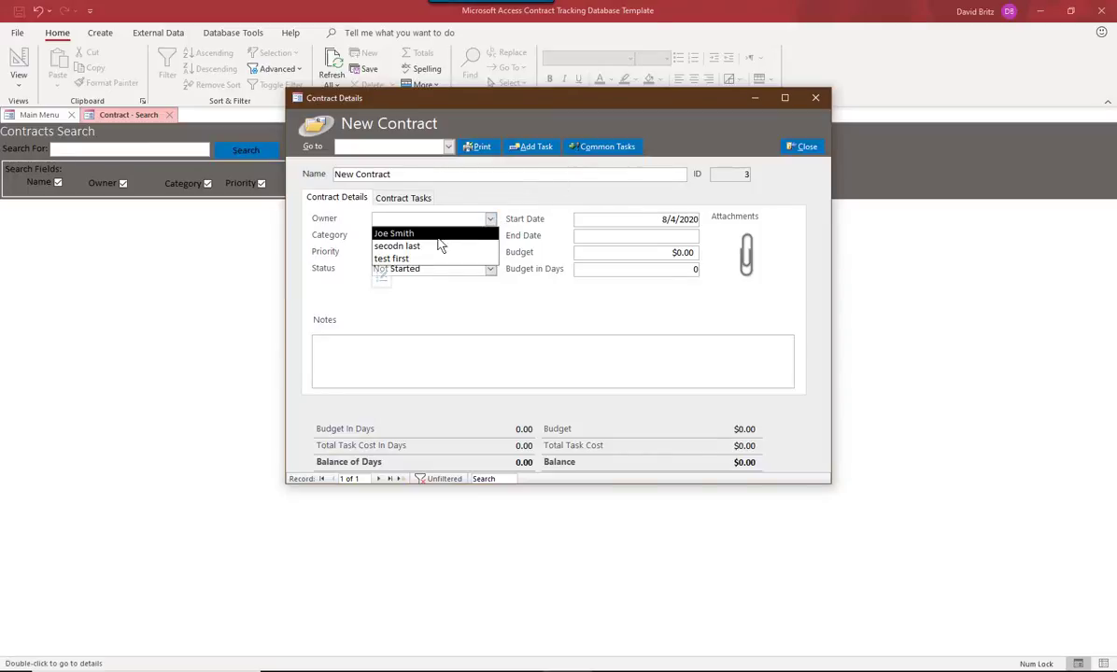
click(392, 232)
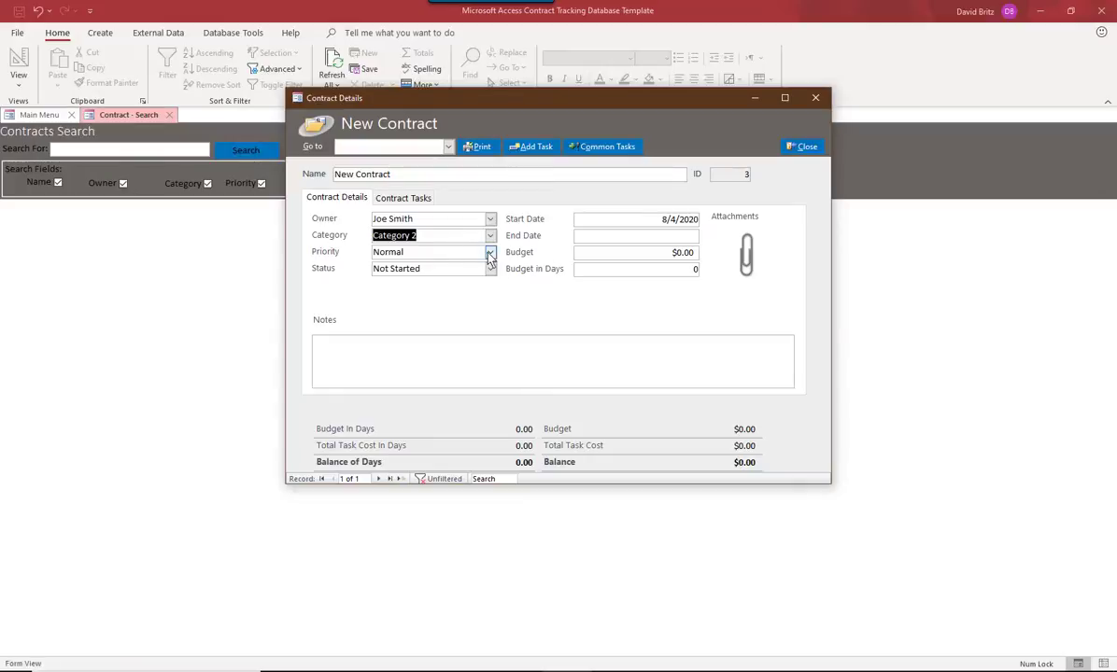
- Set Category 2, High priority, Deferred status, end date 8/7/2020 and $50,000 budget
click(489, 252)
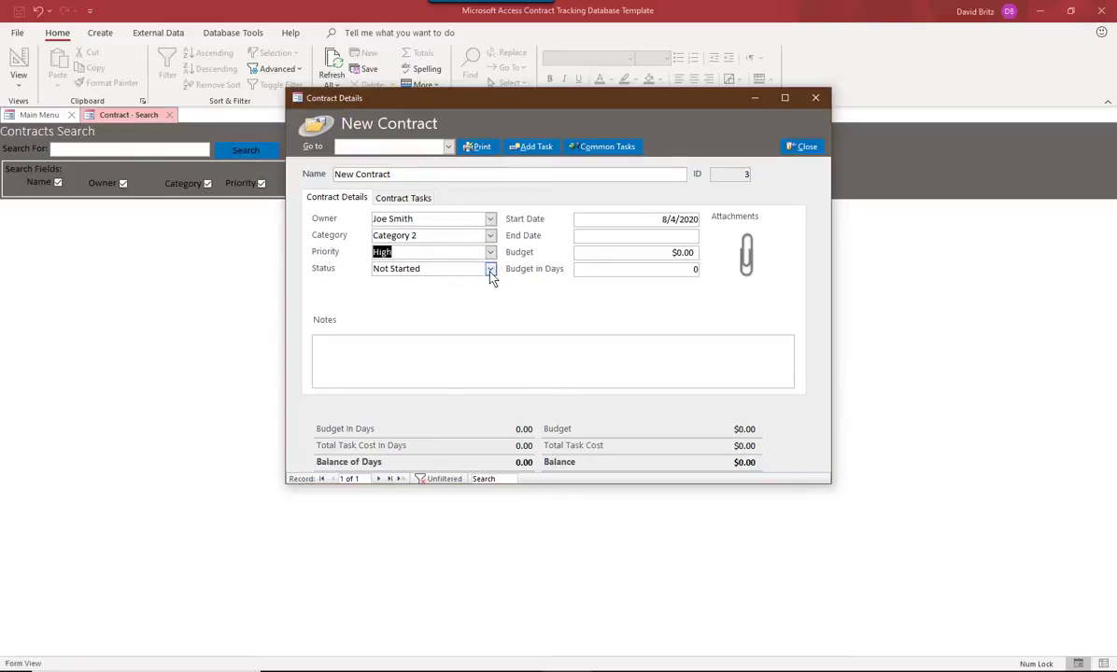
click(490, 269)
text(8/7/2020)
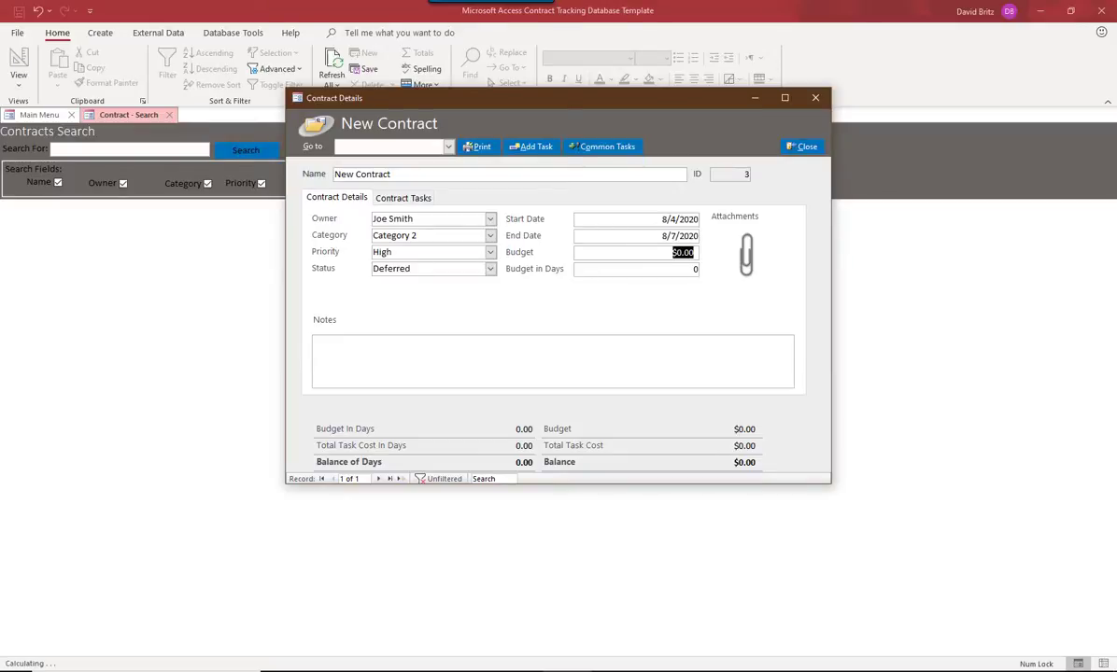
text(5000)
click(635, 269)
text(10)
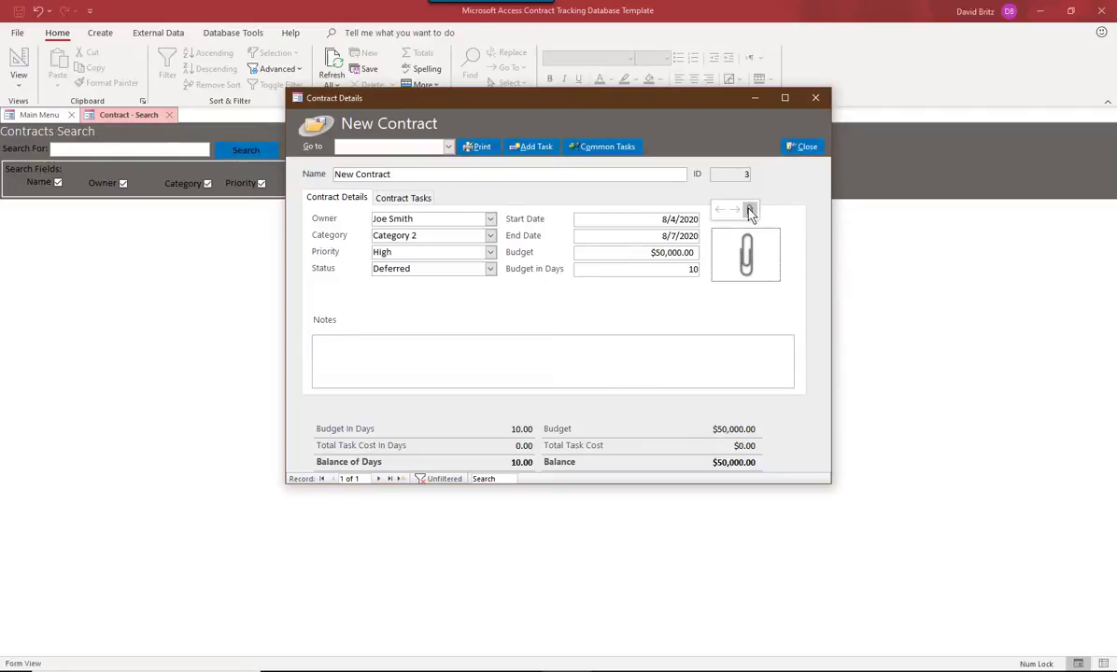
mouse_move(749, 209)
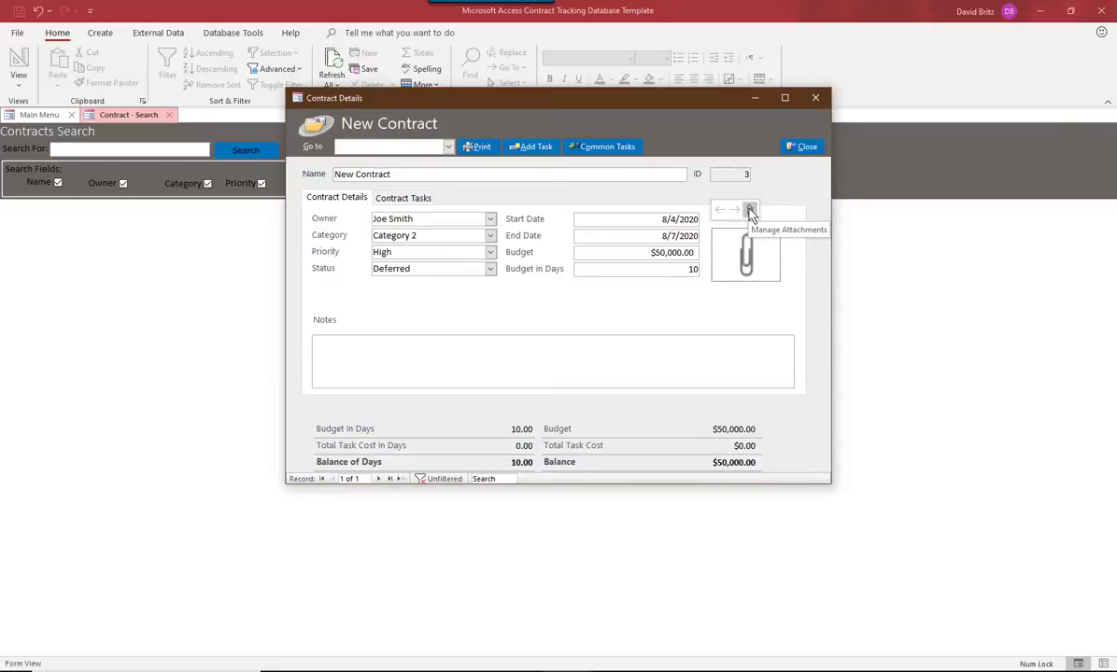
mouse_move(801, 157)
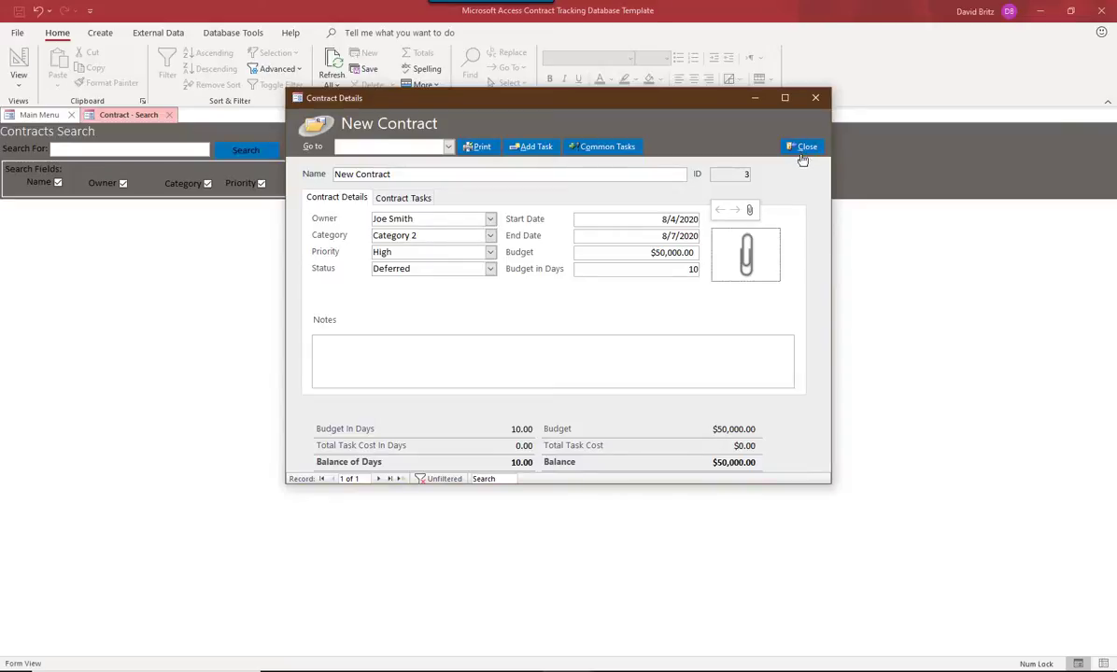
- Close Contract Details so New Contract for Joe Smith appears in the Contracts Search results
click(802, 146)
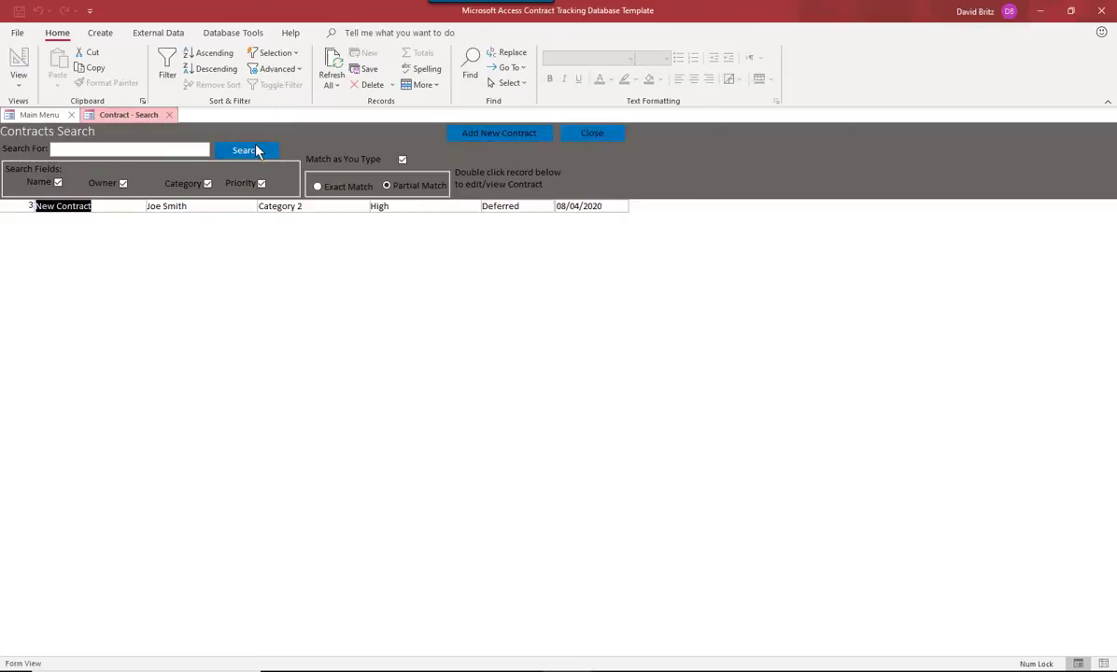
mouse_move(209, 206)
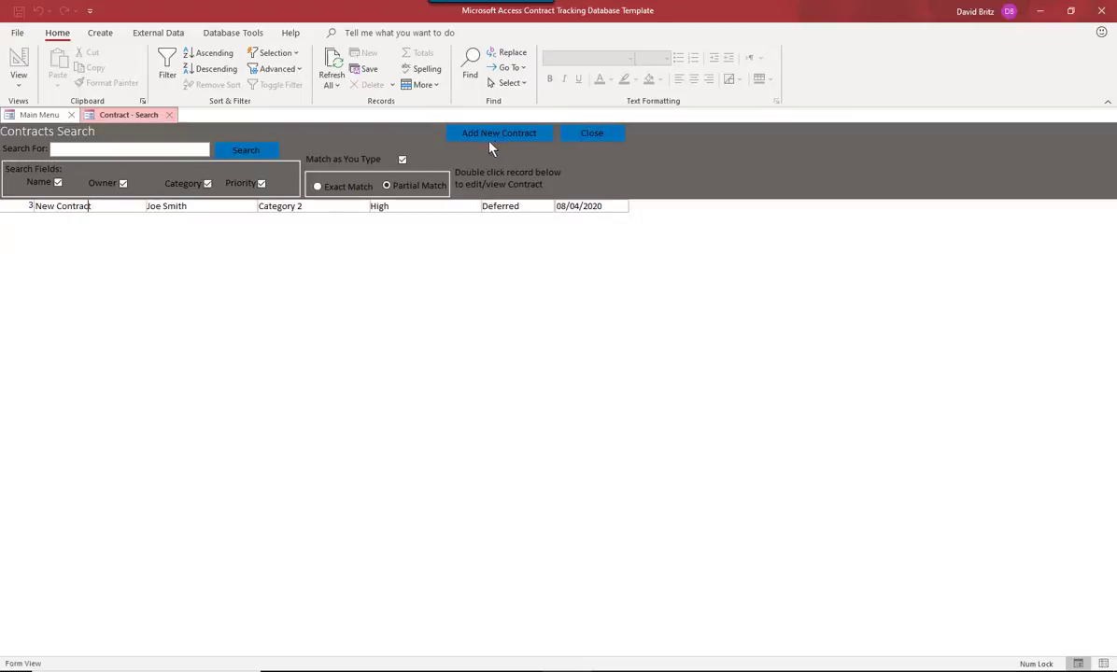
mouse_move(60, 147)
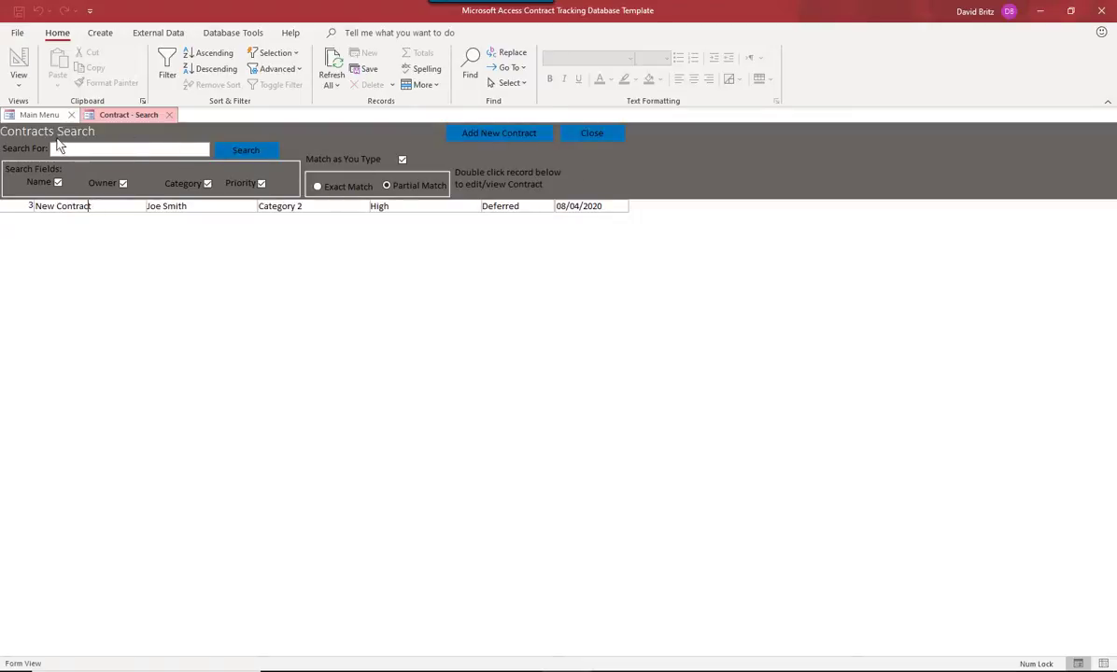
mouse_move(3, 140)
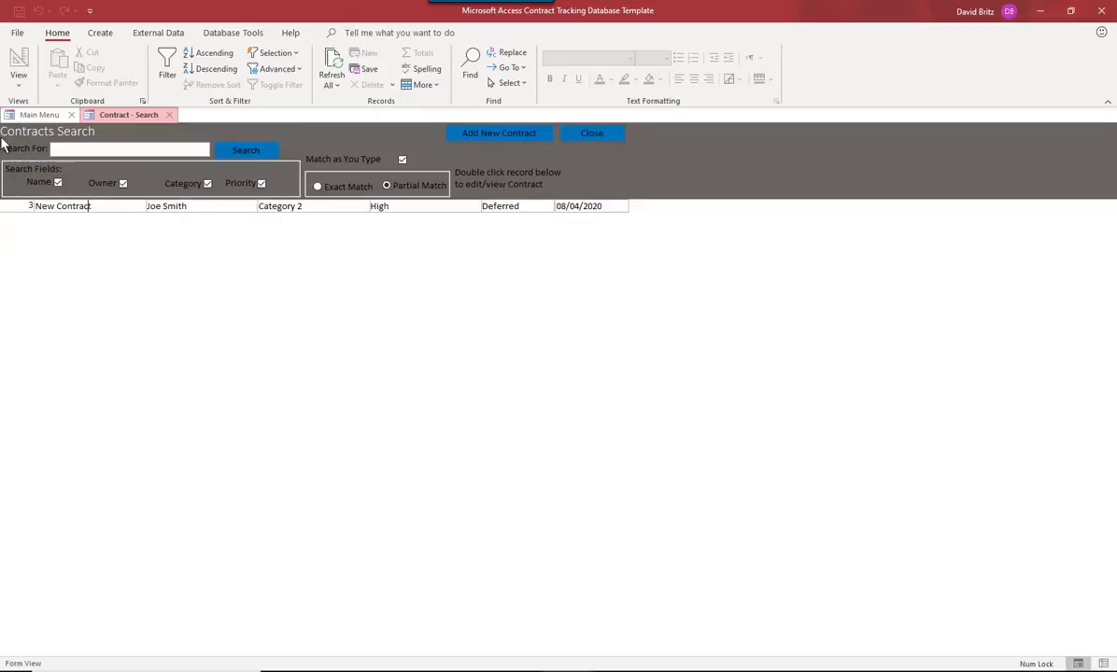